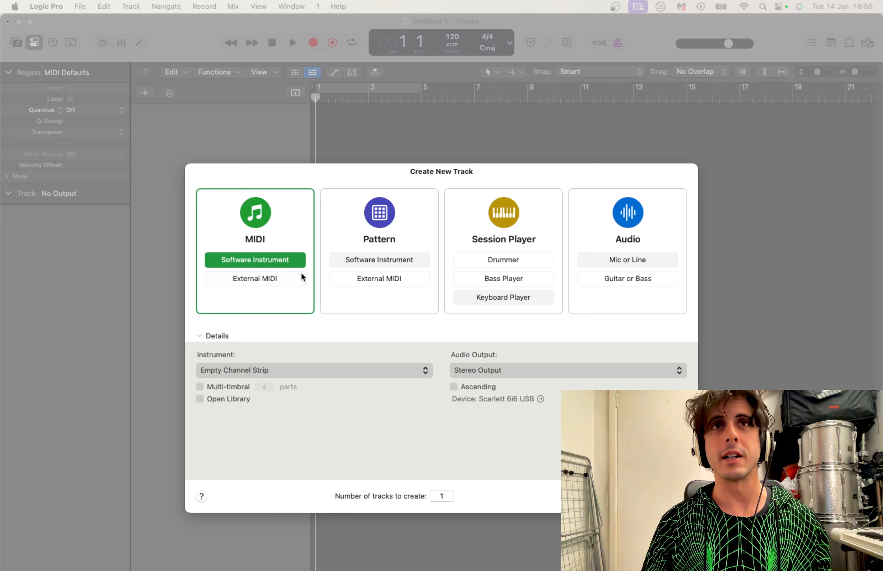
pyautogui.moveTo(283, 271)
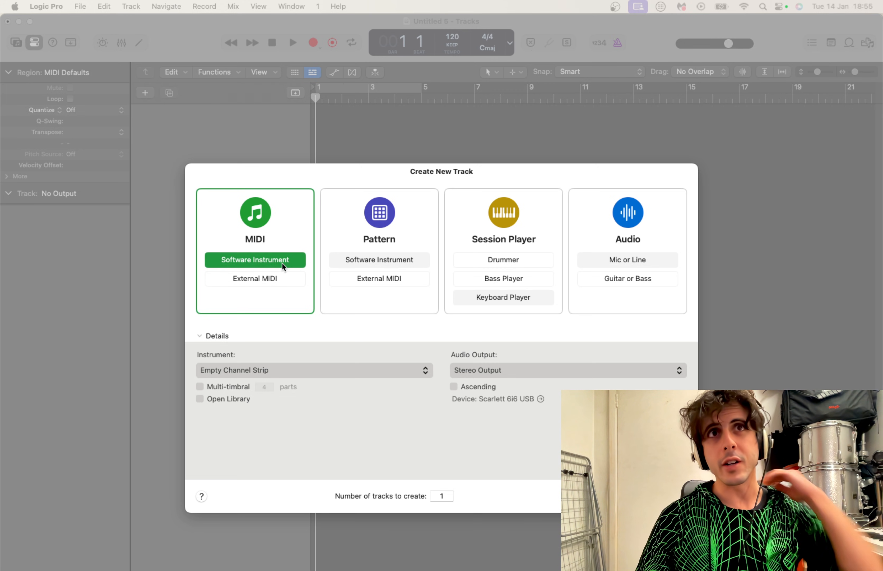
# - Create the software instrument track Inst 1 from the Create New Track dialog
pyautogui.click(254, 259)
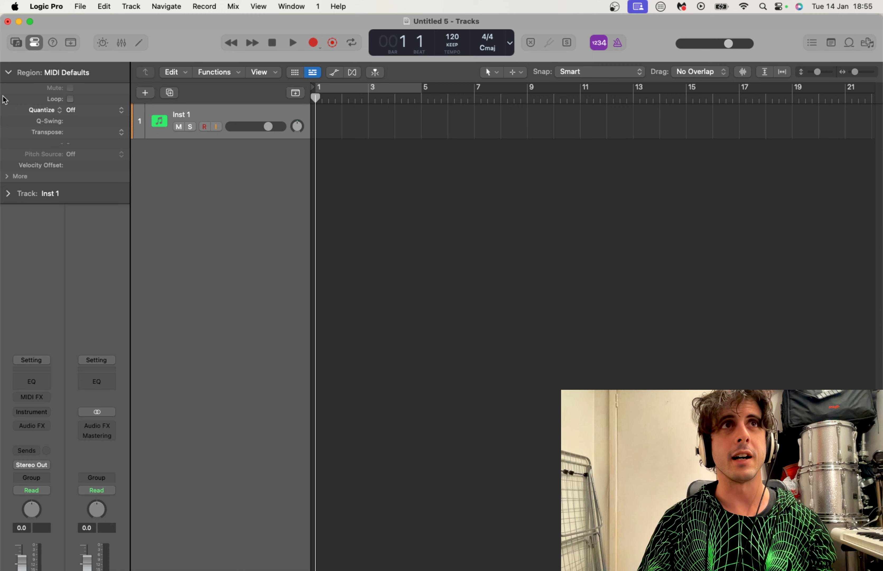
pyautogui.click(8, 72)
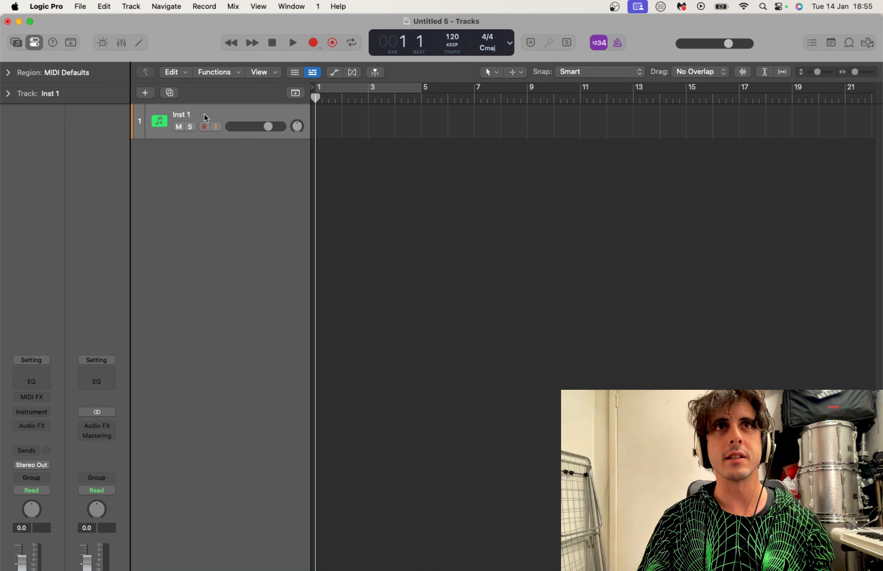
pyautogui.moveTo(177, 372)
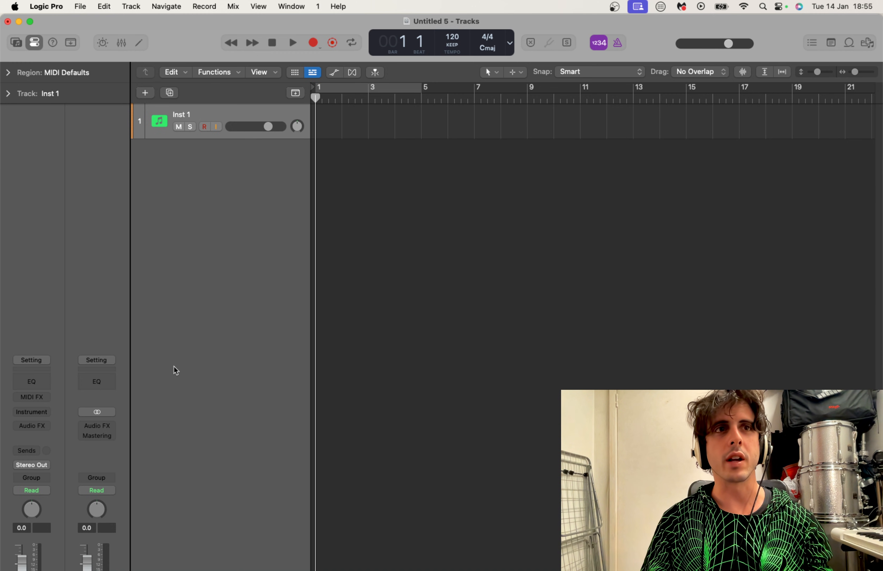
pyautogui.moveTo(23, 328)
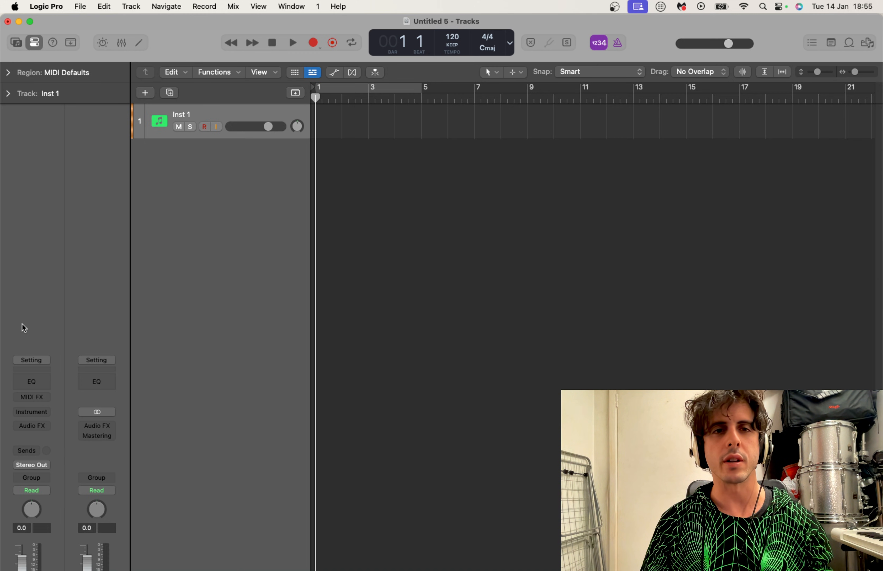
pyautogui.moveTo(31, 425)
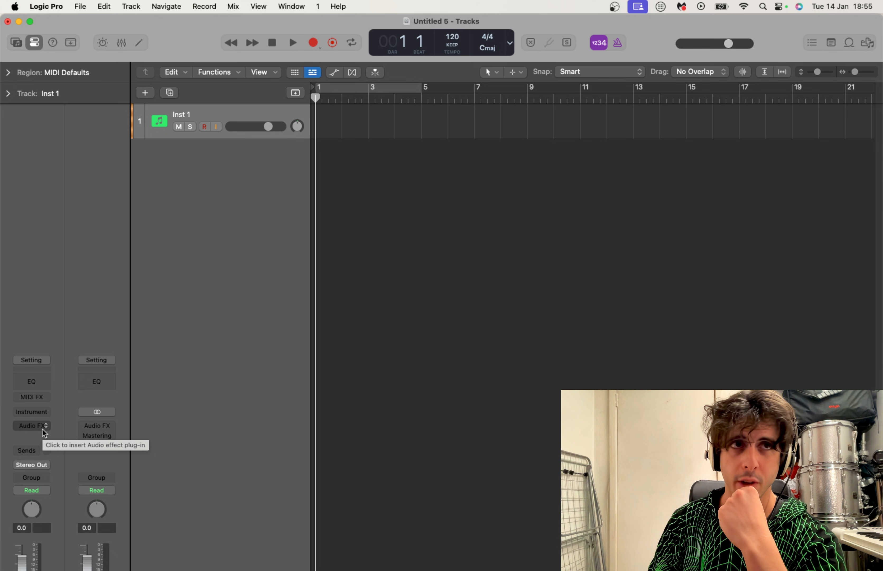
pyautogui.click(31, 425)
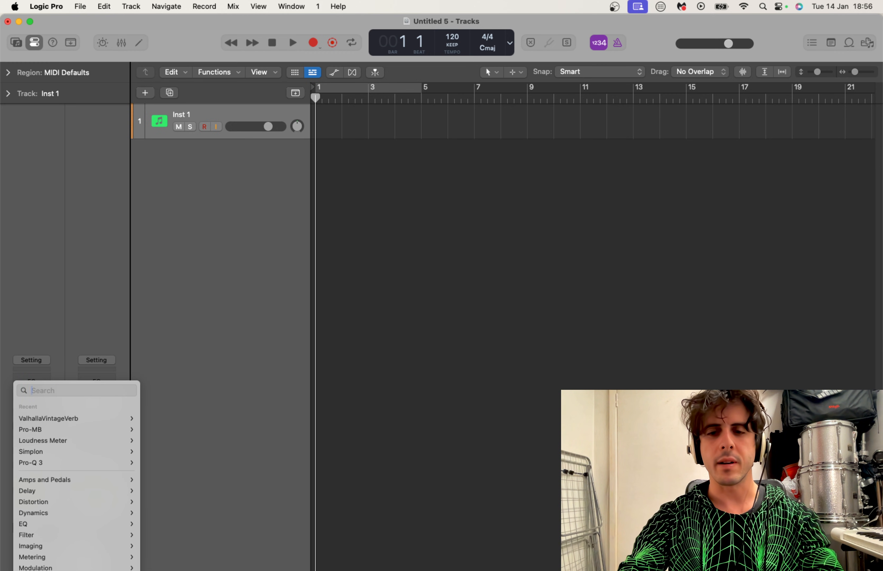
pyautogui.write('Pro-Q')
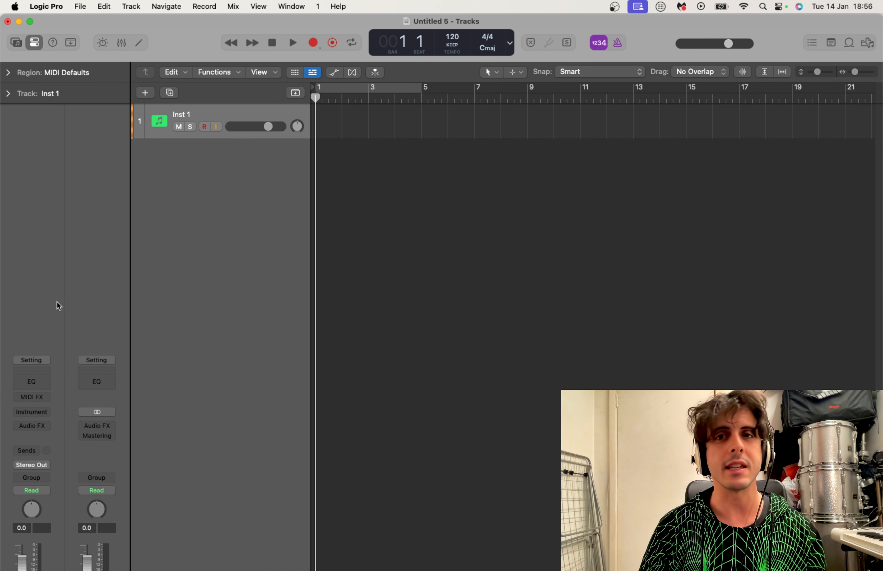
pyautogui.moveTo(564, 277)
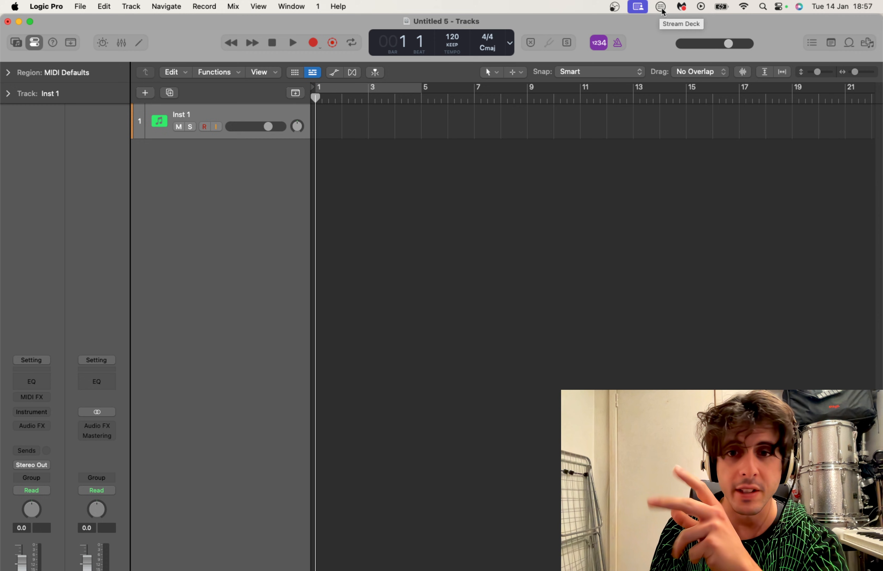
# - Bring up the Stream Deck editor from the menu bar and select a rewind key
pyautogui.click(660, 6)
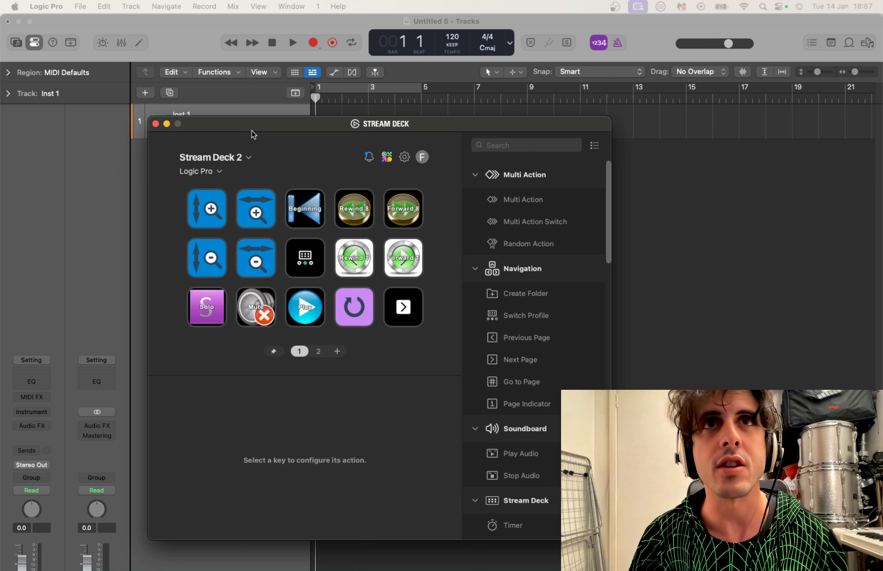
pyautogui.moveTo(359, 252)
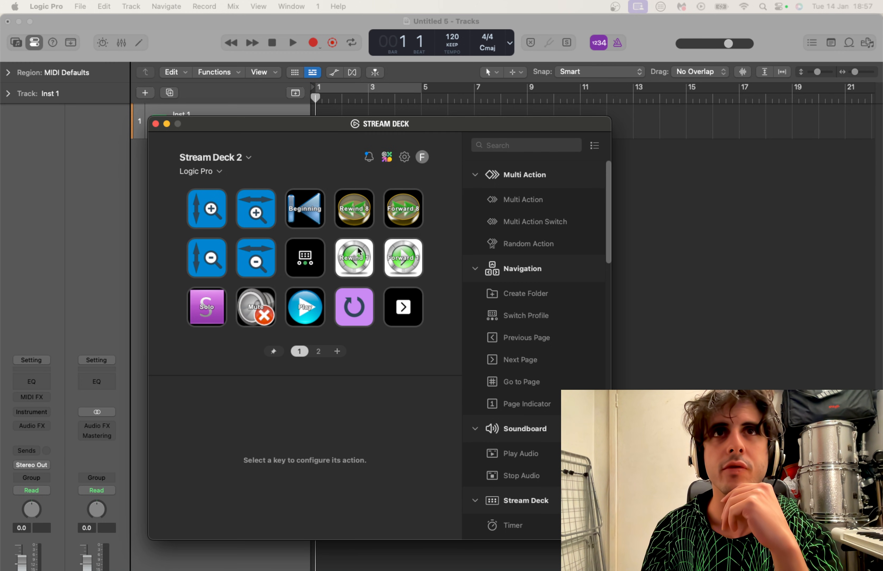
pyautogui.click(354, 257)
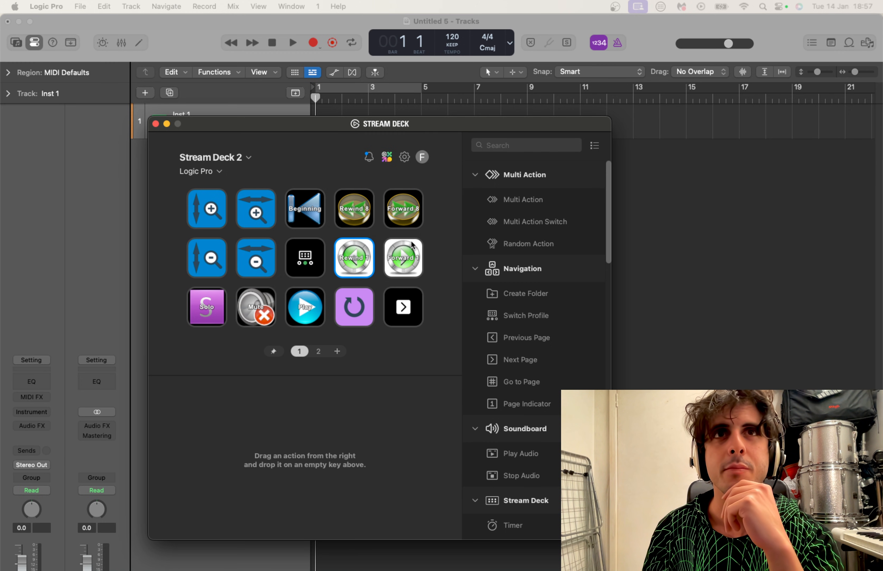
pyautogui.moveTo(451, 267)
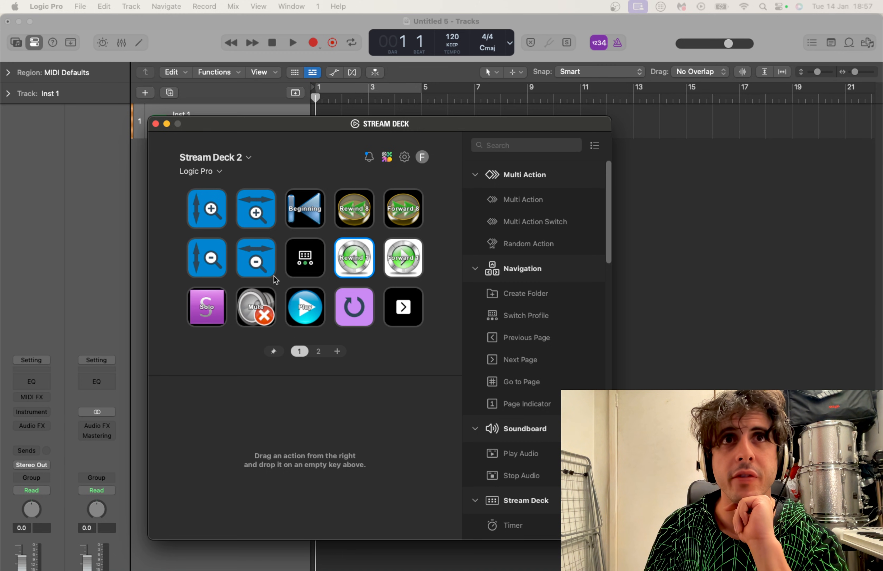
# - On page 2, inspect the Plugins 1 folder's Pro-Q 3, Pro-DS and Valhalla Delay keys
pyautogui.click(318, 351)
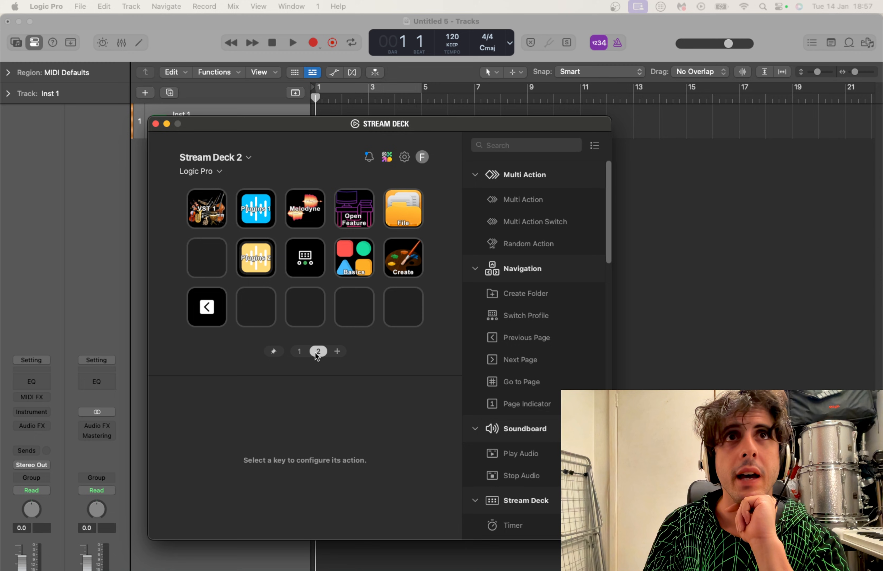
pyautogui.click(255, 208)
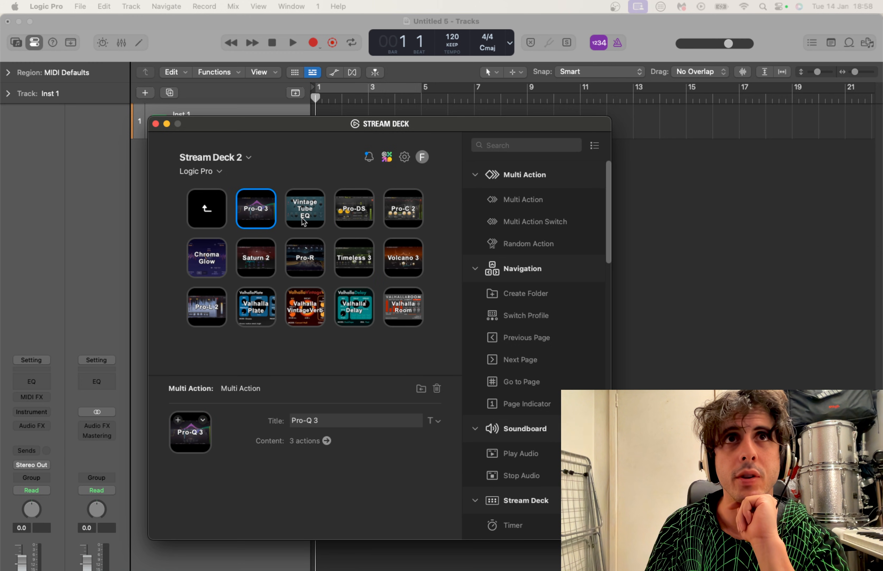
pyautogui.click(353, 207)
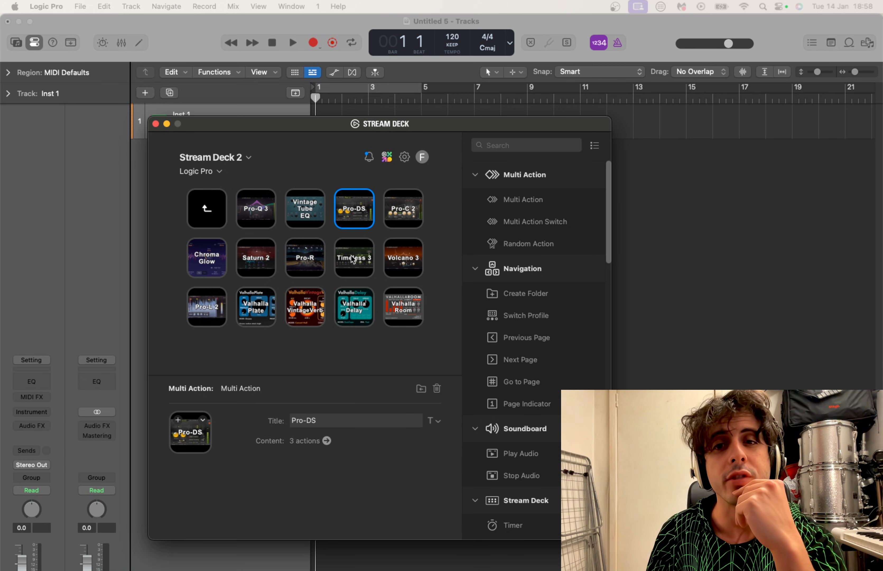
pyautogui.click(354, 307)
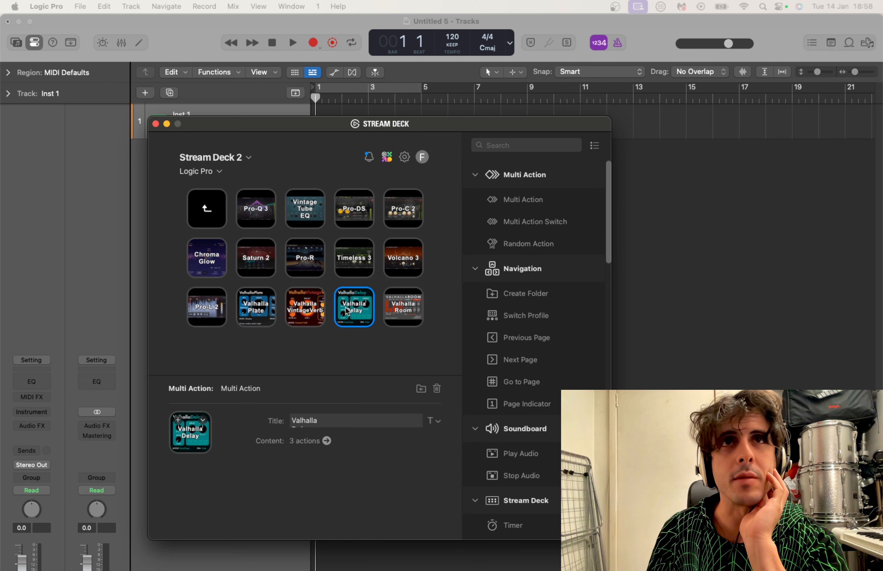
# - Look over the other plug-in folder, then return and reopen the Plugins 1 folder
pyautogui.click(318, 351)
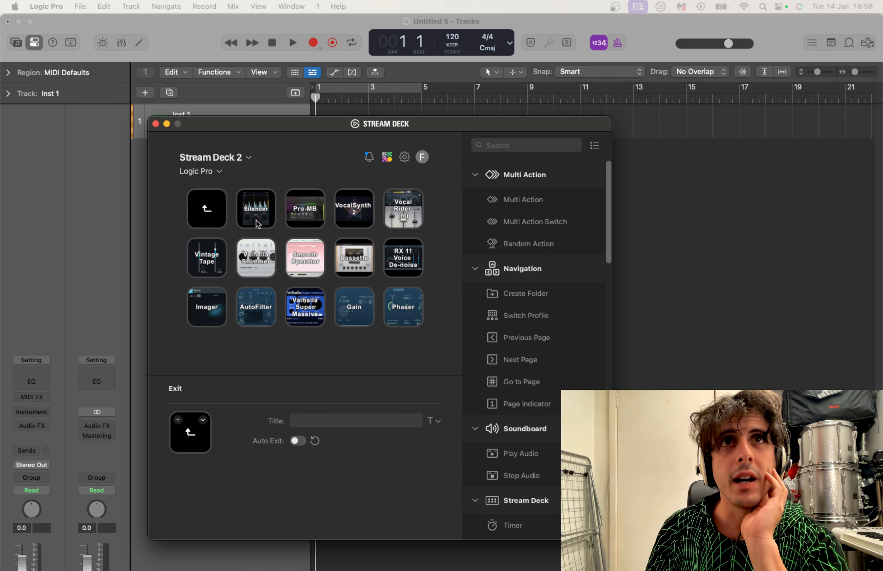
pyautogui.moveTo(201, 210)
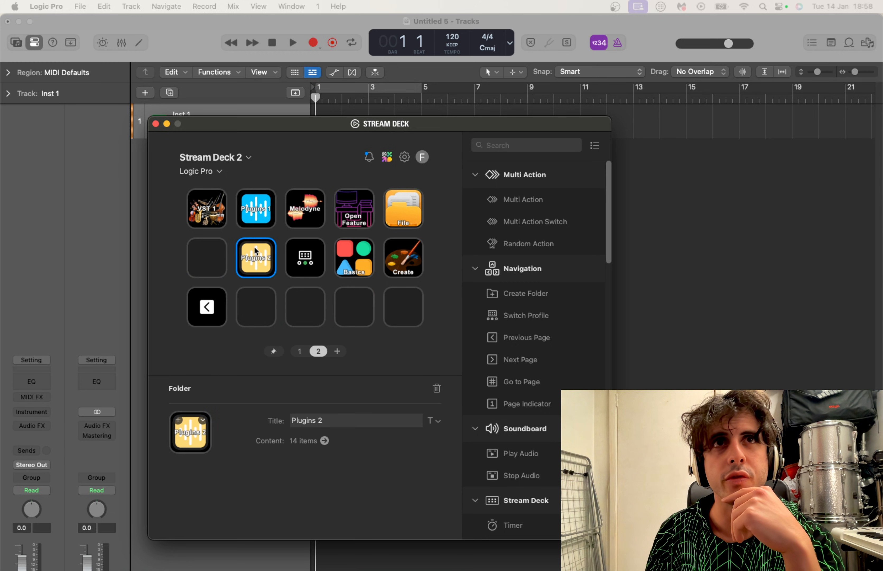
pyautogui.click(256, 208)
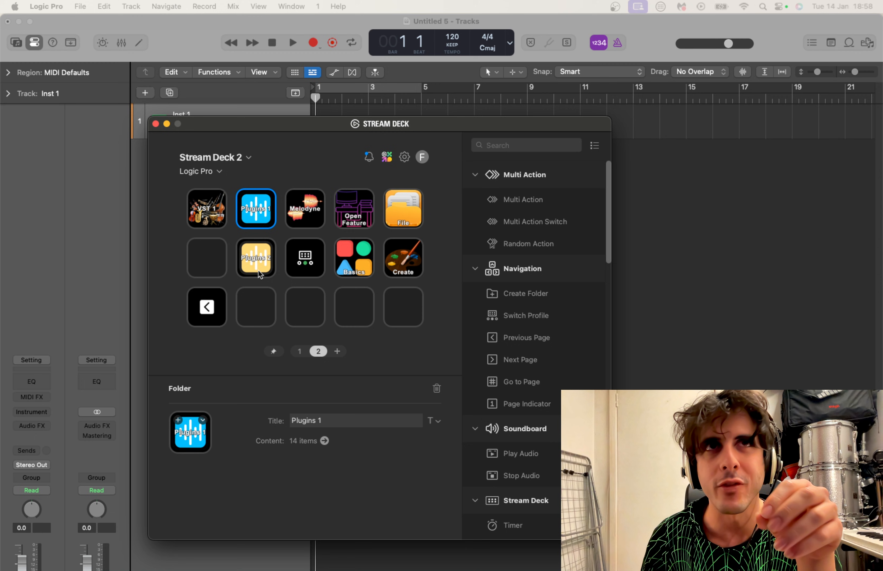
pyautogui.moveTo(256, 226)
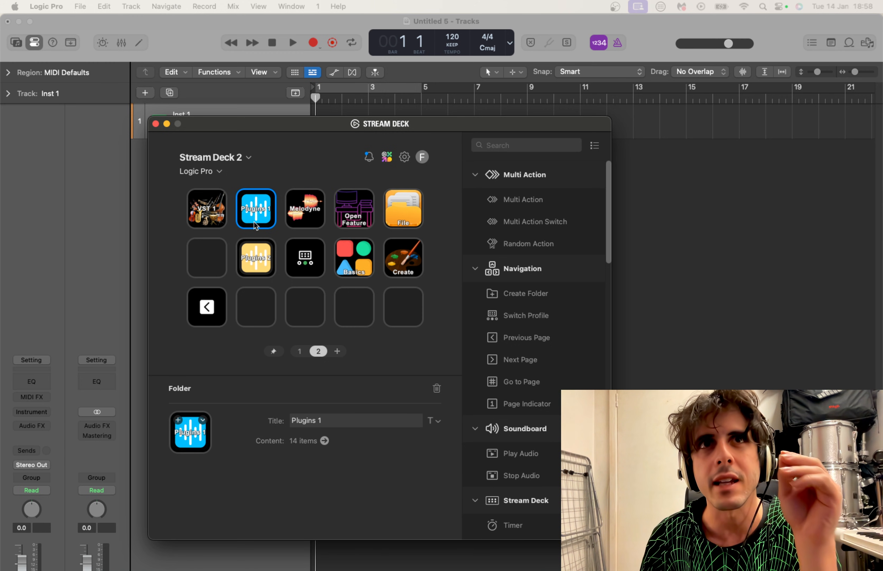
pyautogui.click(255, 207)
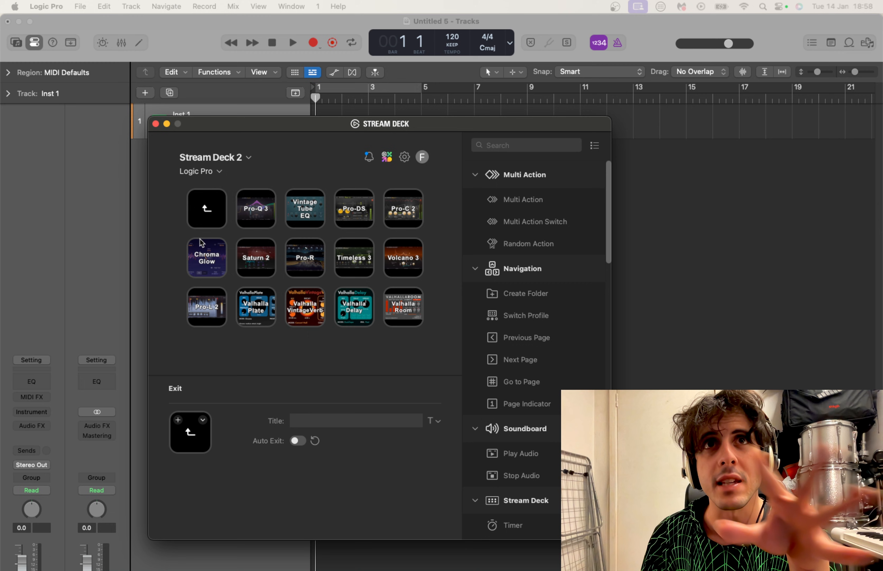
pyautogui.moveTo(310, 248)
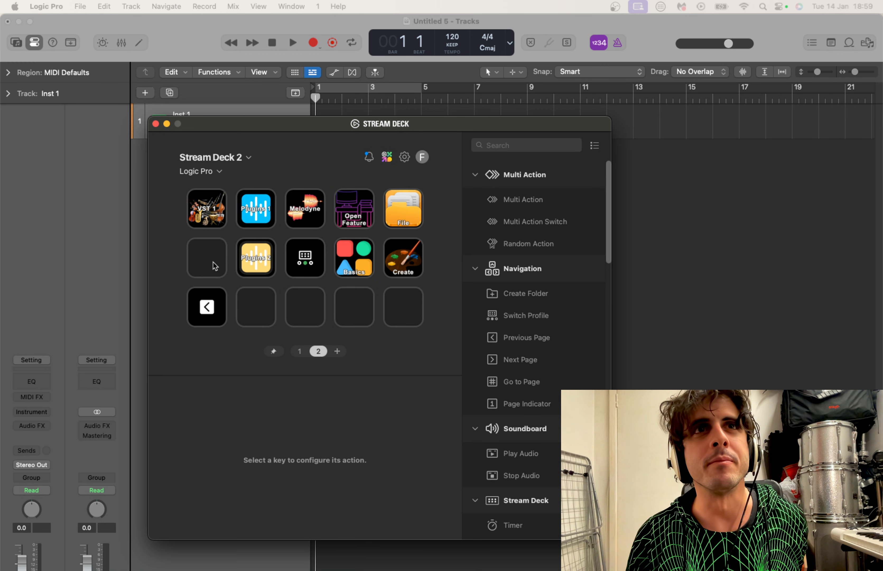
# - Turn the empty page-2 key into a folder titled 'Plugins Tutorial'
pyautogui.click(206, 258)
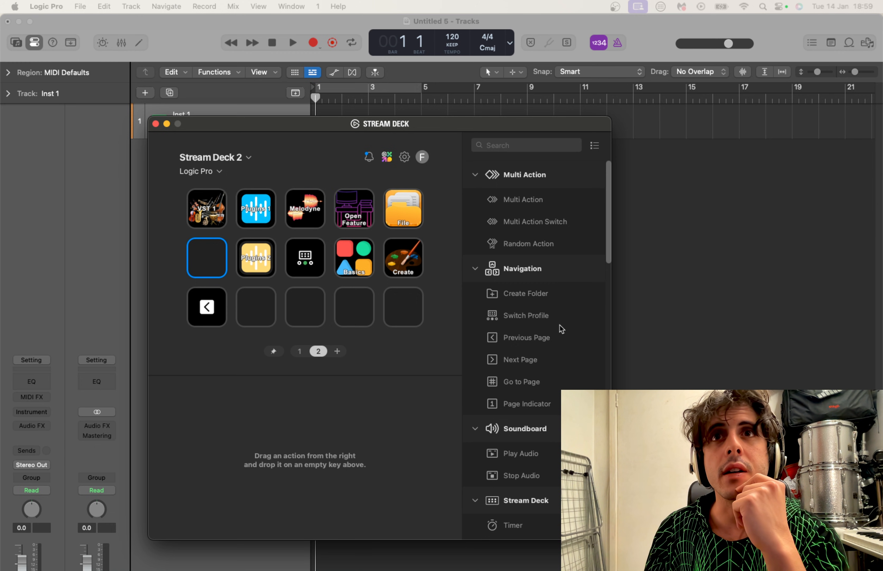
pyautogui.moveTo(611, 249)
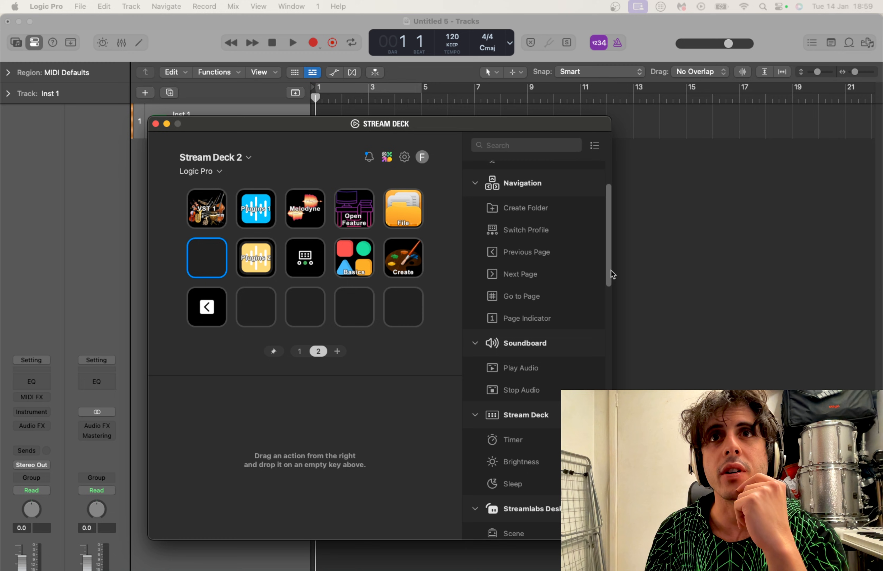
pyautogui.scroll(-3)
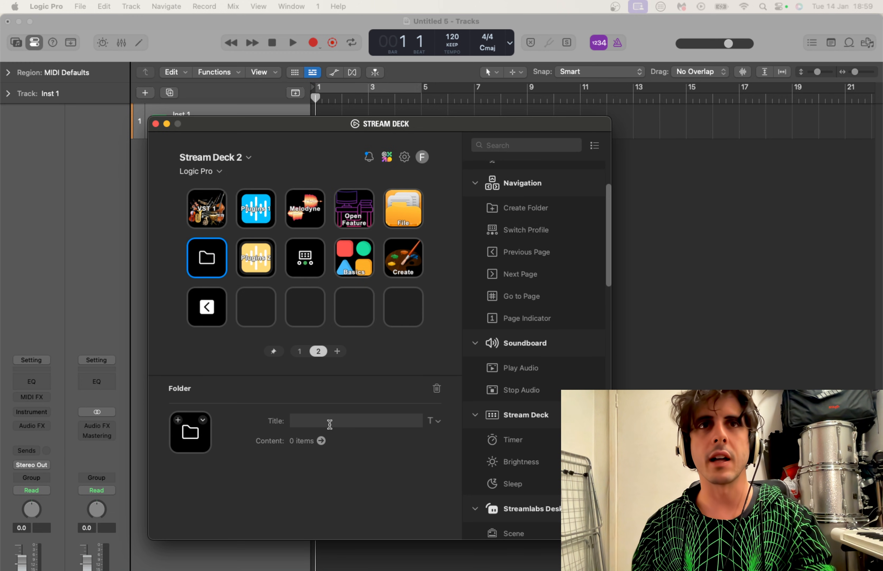
pyautogui.write('Plugins Tuto')
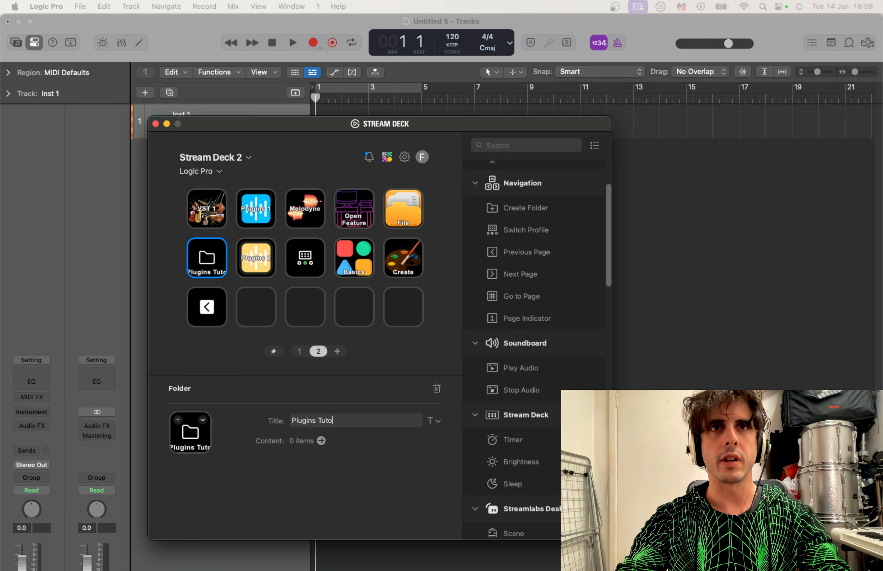
pyautogui.write('rial')
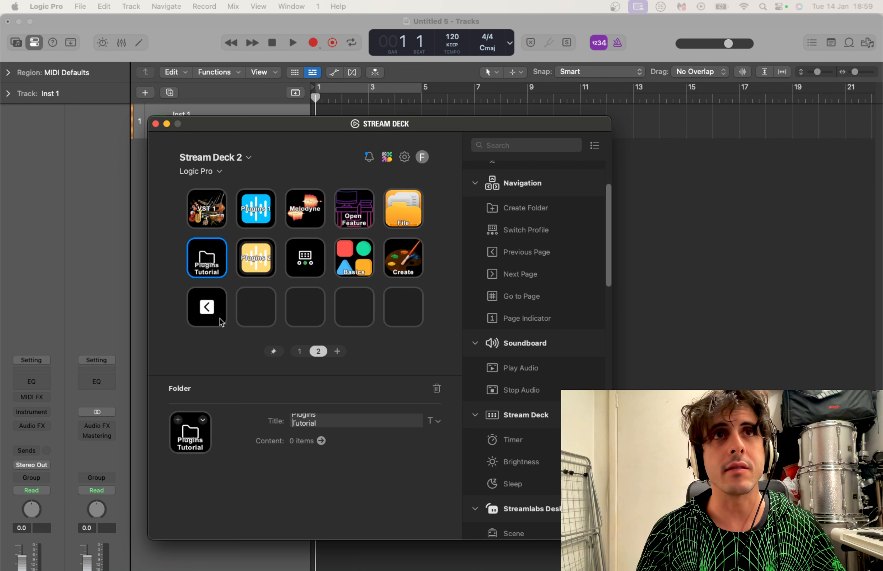
pyautogui.moveTo(206, 251)
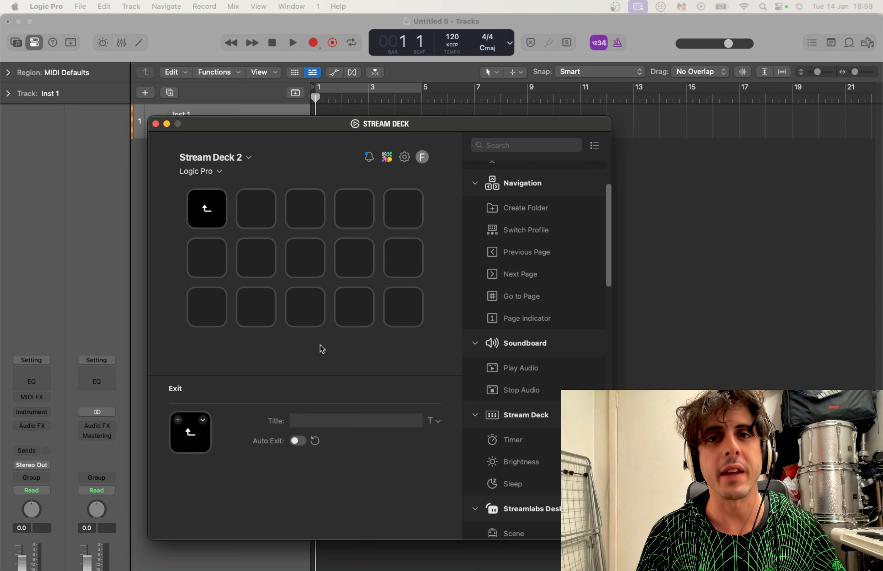
pyautogui.moveTo(228, 260)
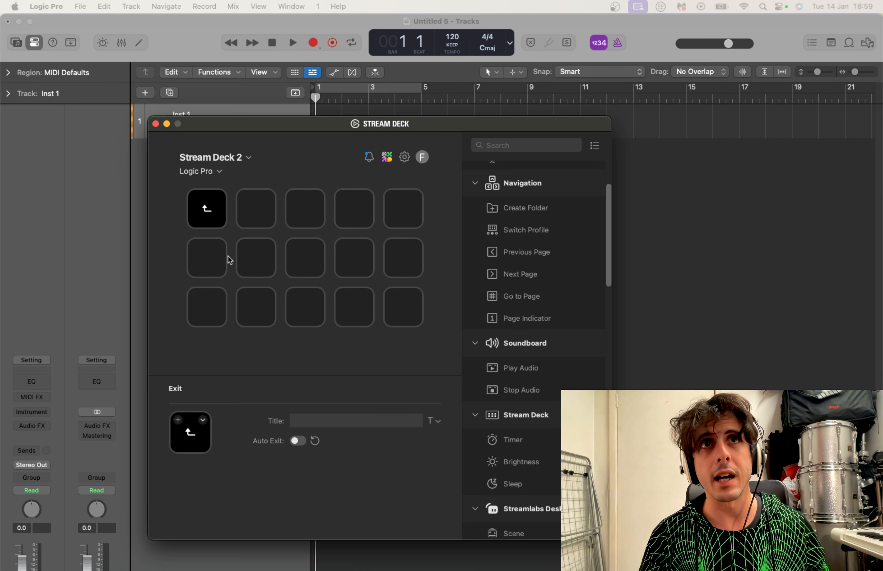
# - Inside the Plugins Tutorial folder, select the empty slot next to the back key
pyautogui.click(255, 209)
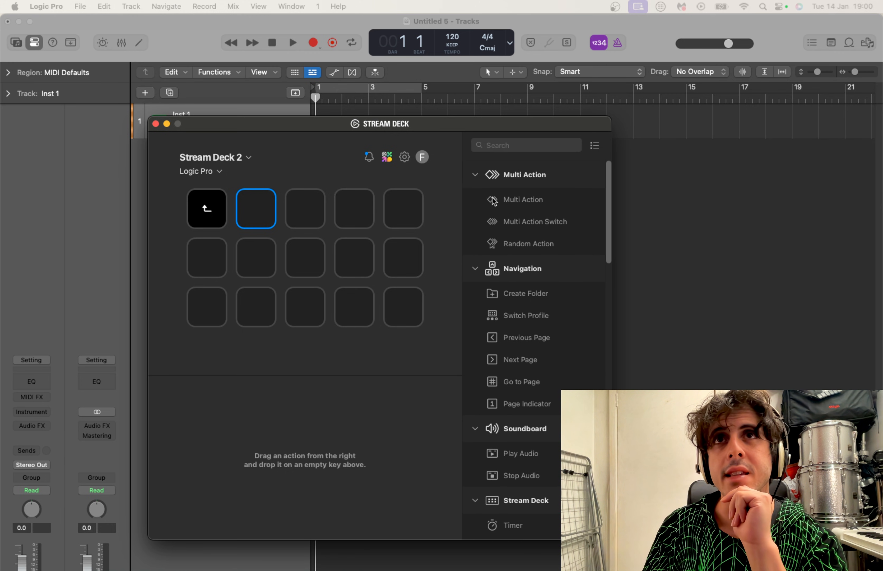
pyautogui.moveTo(526, 205)
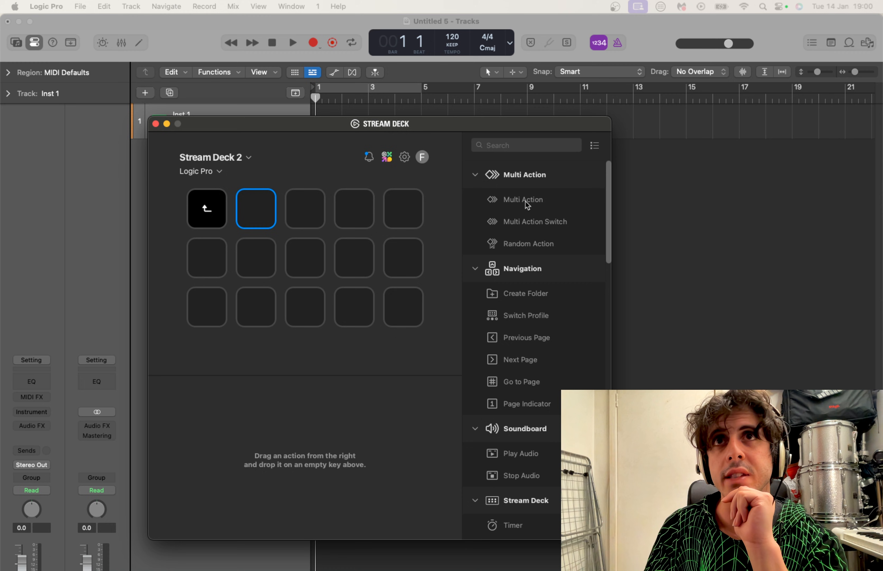
pyautogui.moveTo(526, 204)
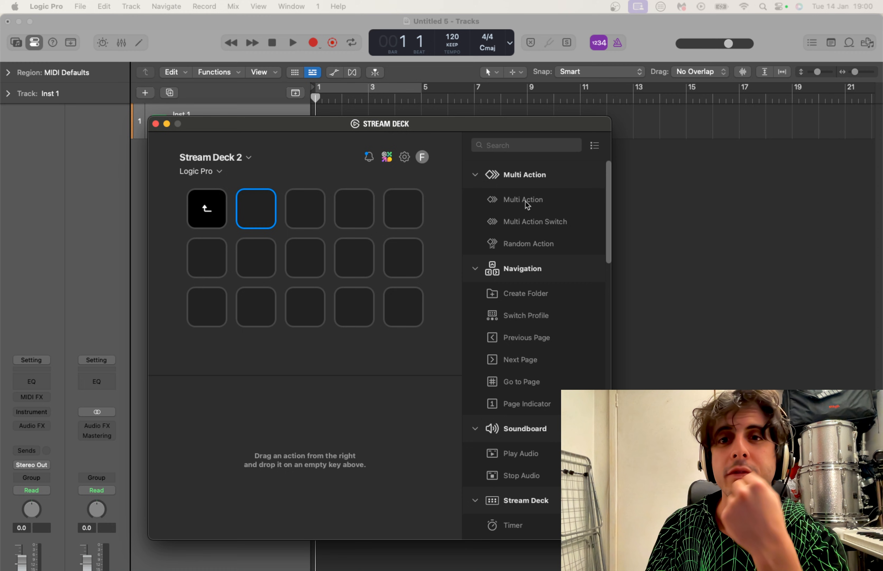
# - Make the slot a Multi Action whose first Hotkey step is Control-Command-P
pyautogui.moveTo(519, 199); pyautogui.dragTo(256, 209)
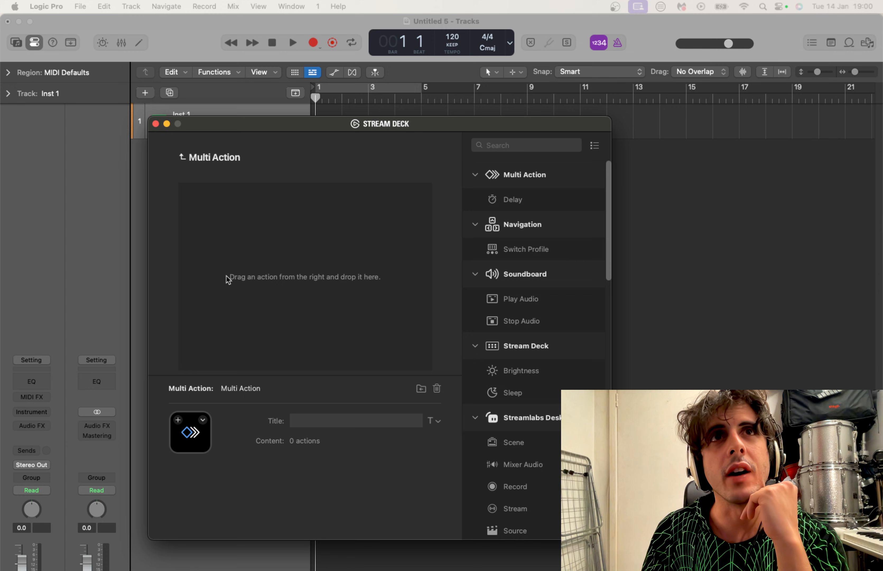
pyautogui.moveTo(300, 396)
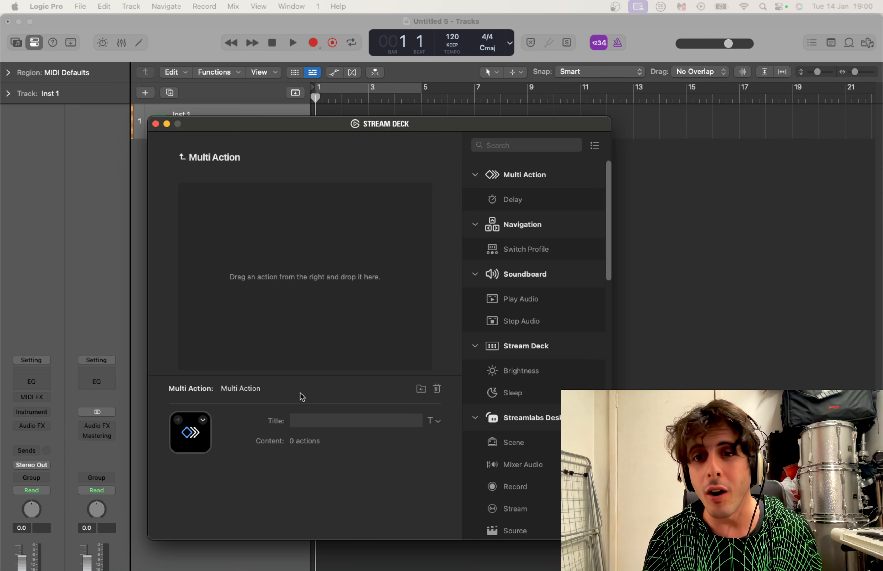
pyautogui.moveTo(311, 416)
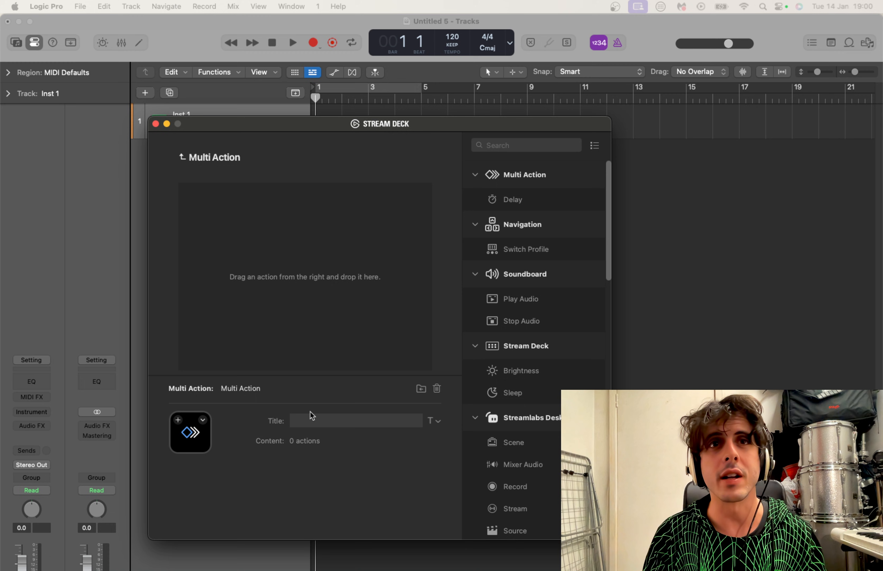
pyautogui.click(357, 420)
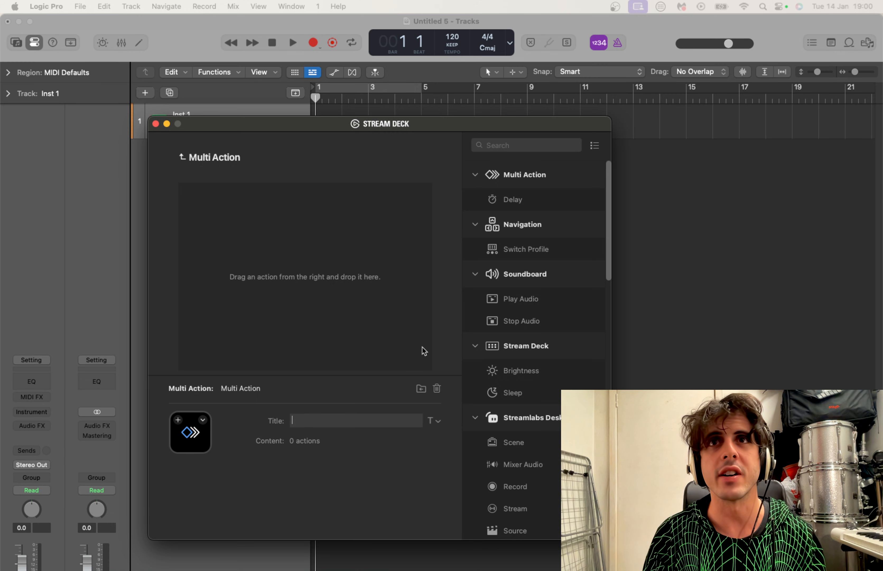
pyautogui.moveTo(601, 269)
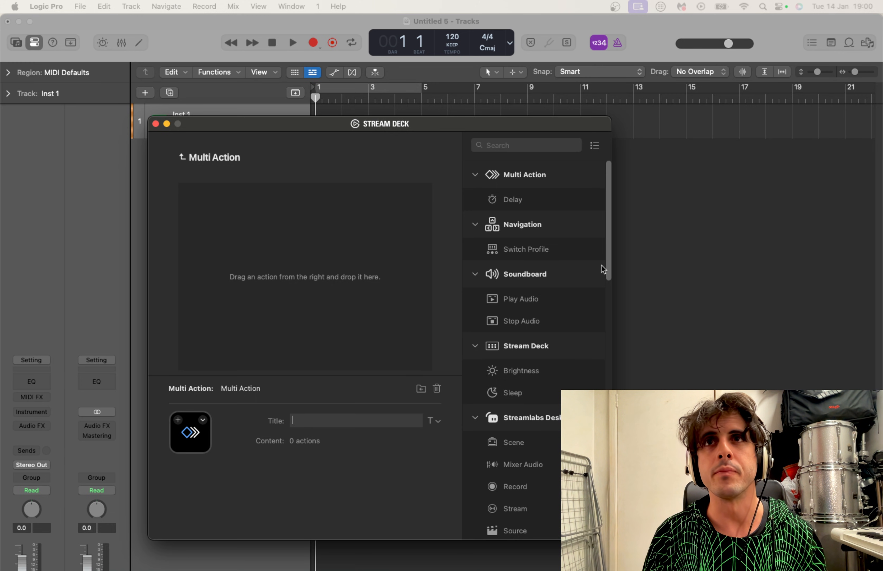
pyautogui.scroll(-3)
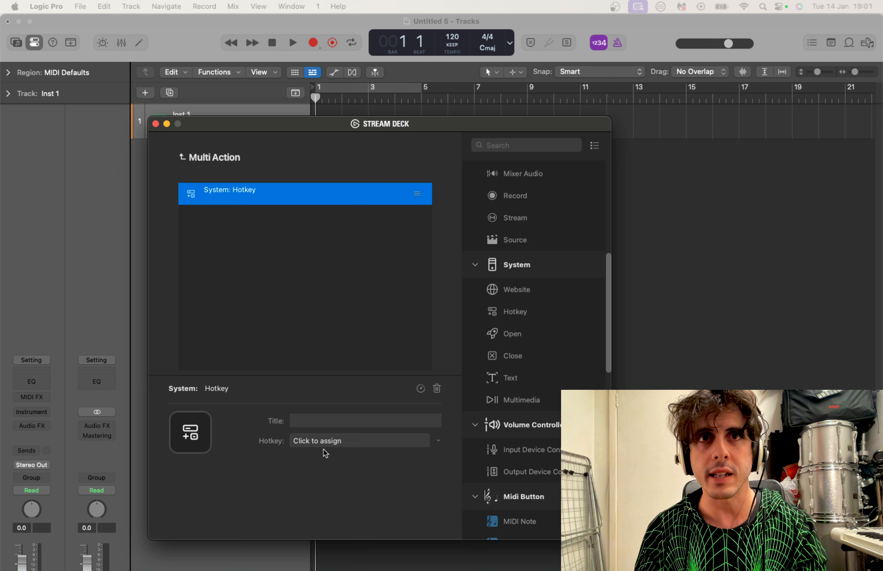
pyautogui.click(358, 441)
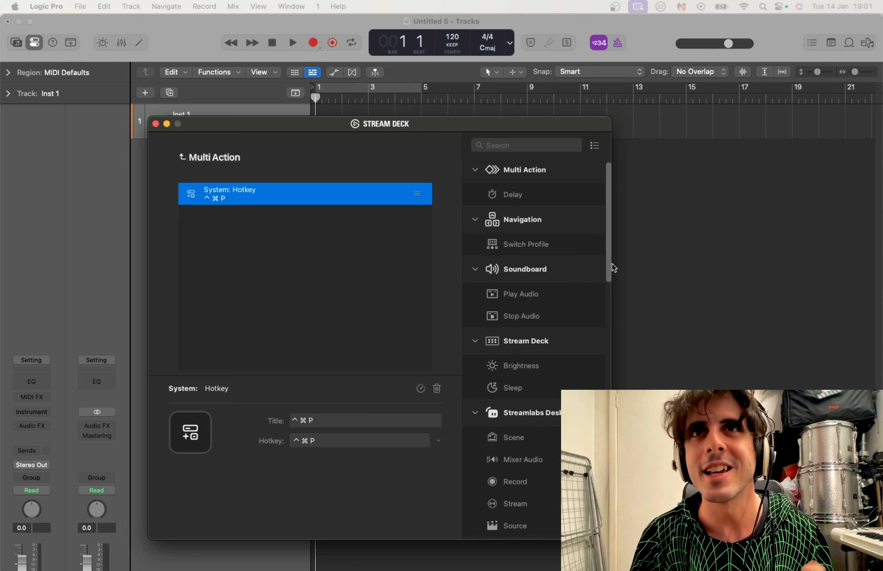
# - Add a Text step typing 'Fabfilter Pro-Q 3' after the hotkey
pyautogui.scroll(-3)
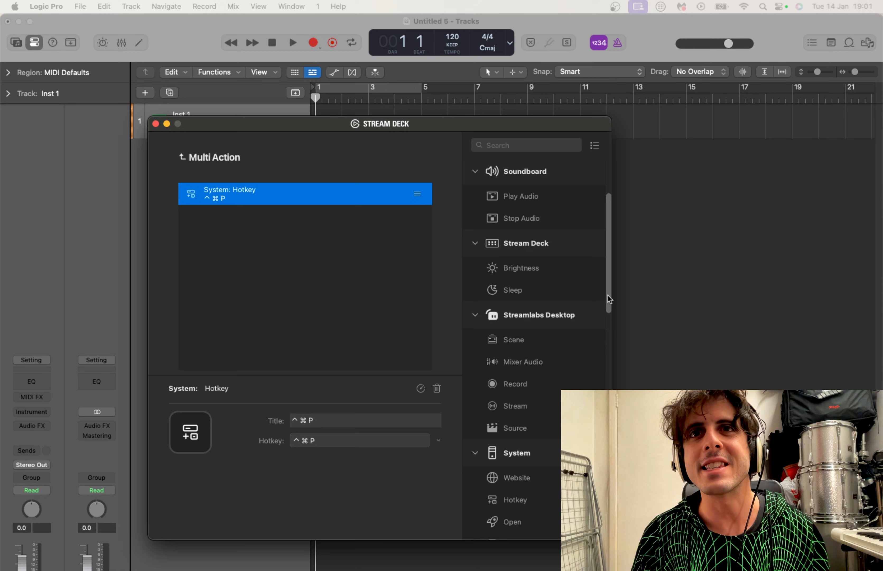
pyautogui.scroll(-3)
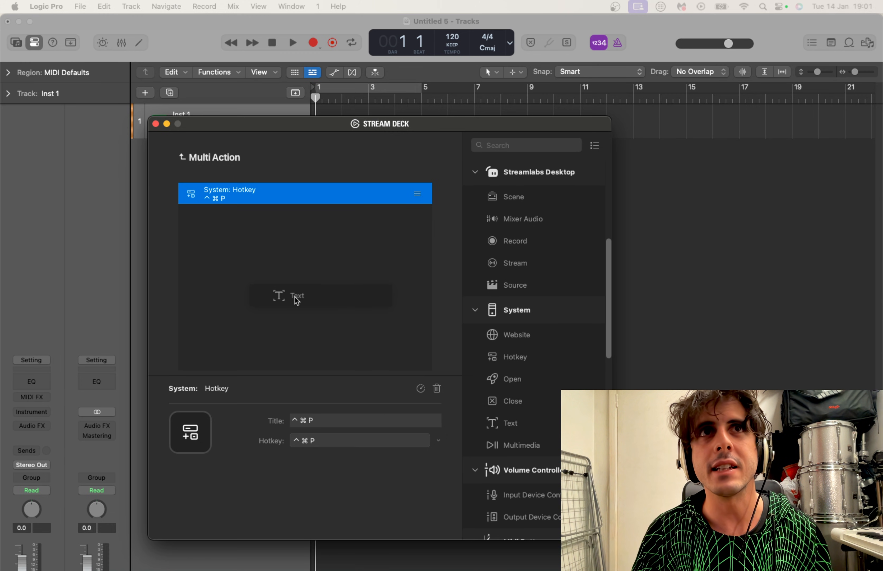
pyautogui.click(293, 297)
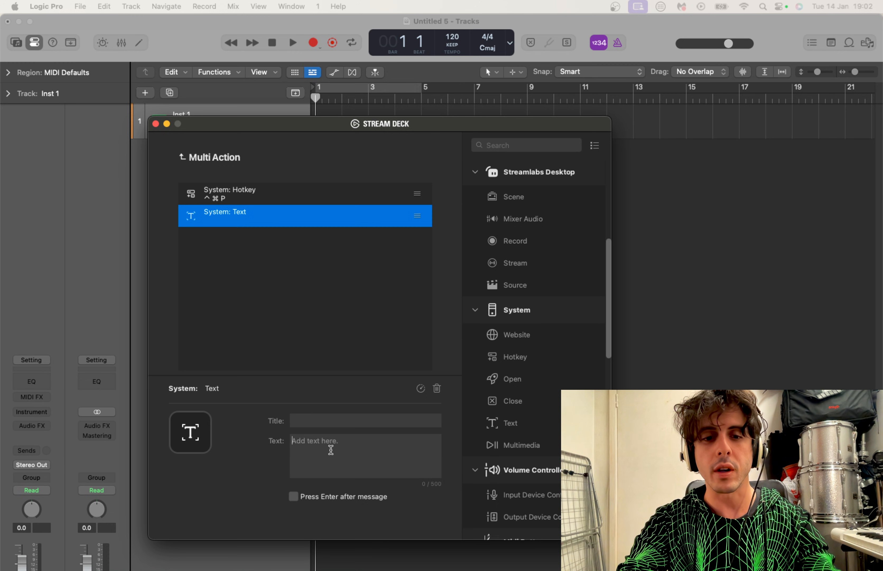
pyautogui.write('Pro-Q 3')
pyautogui.write('Fab')
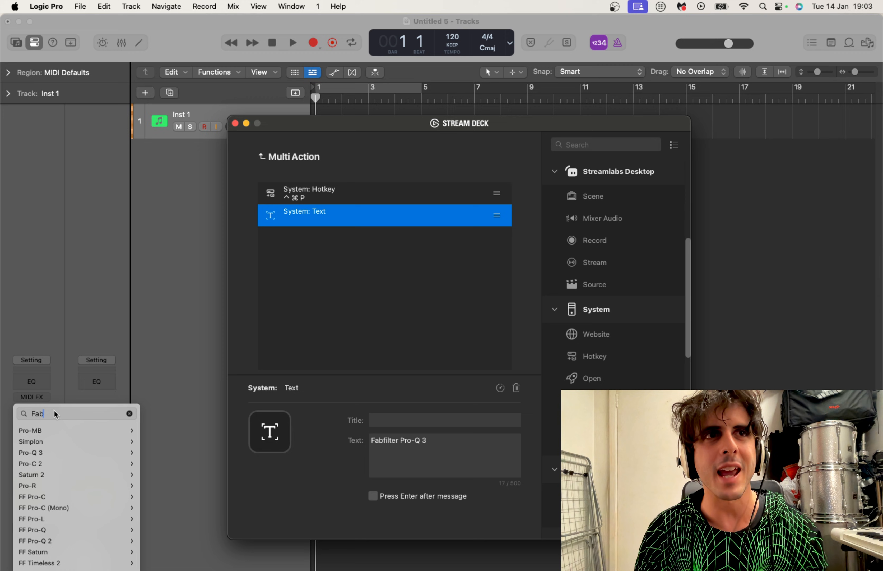
# - Add a third Hotkey step assigned Return to finish the multi-action
pyautogui.write('Pro-')
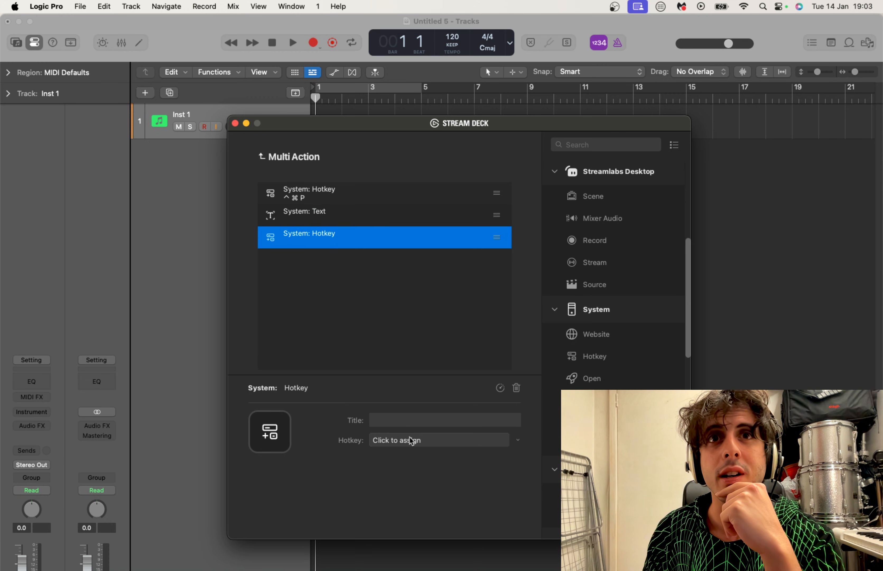
pyautogui.click(438, 440)
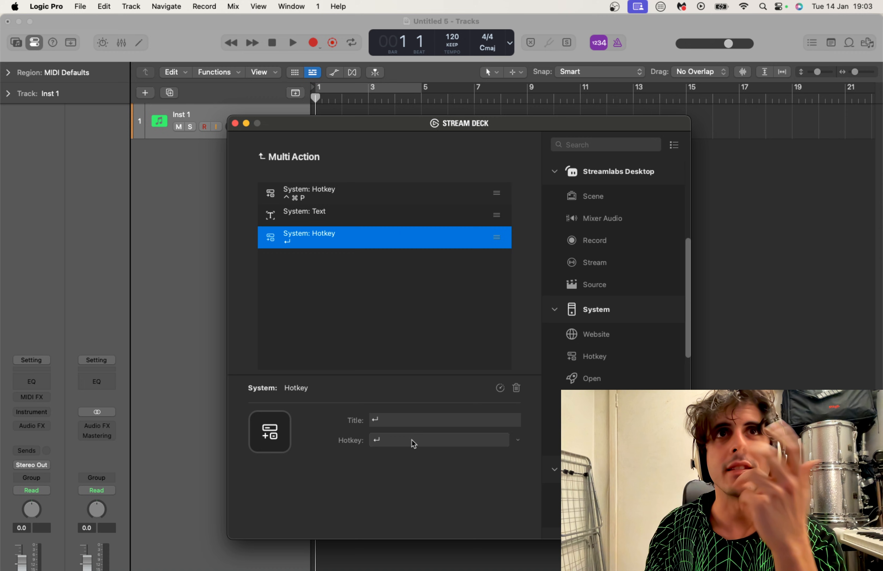
pyautogui.moveTo(355, 444)
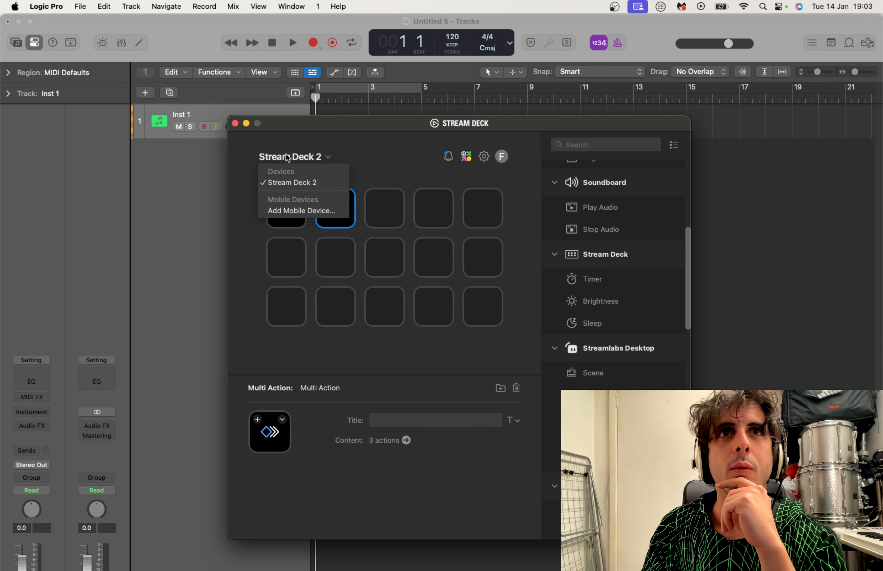
# - Title the multi-action key 'FabFilter Pro-Q 3' with a custom image
pyautogui.click(291, 182)
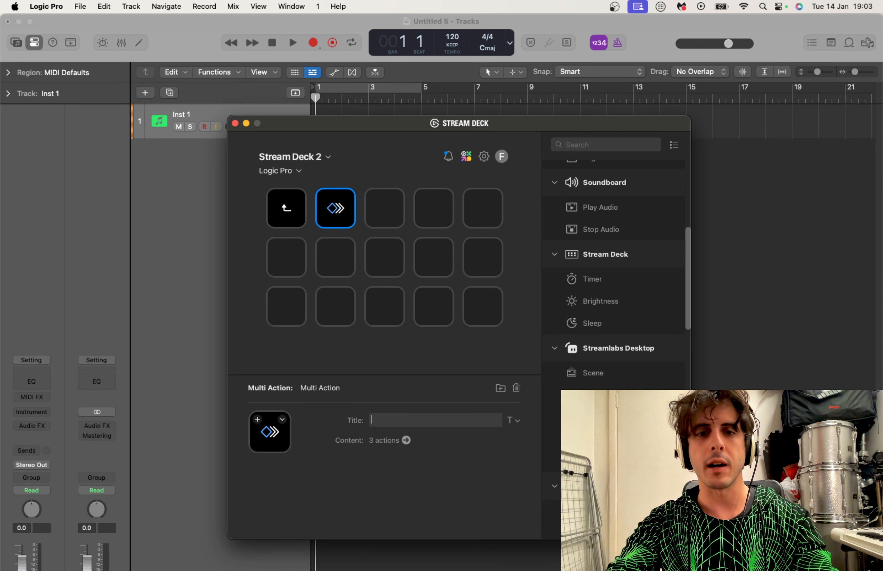
pyautogui.write('FabFilter')
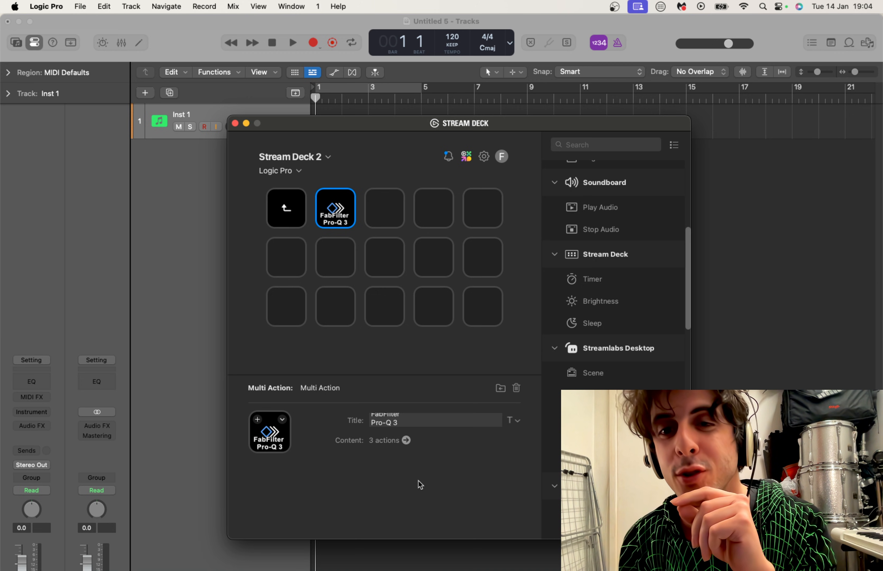
pyautogui.moveTo(386, 489)
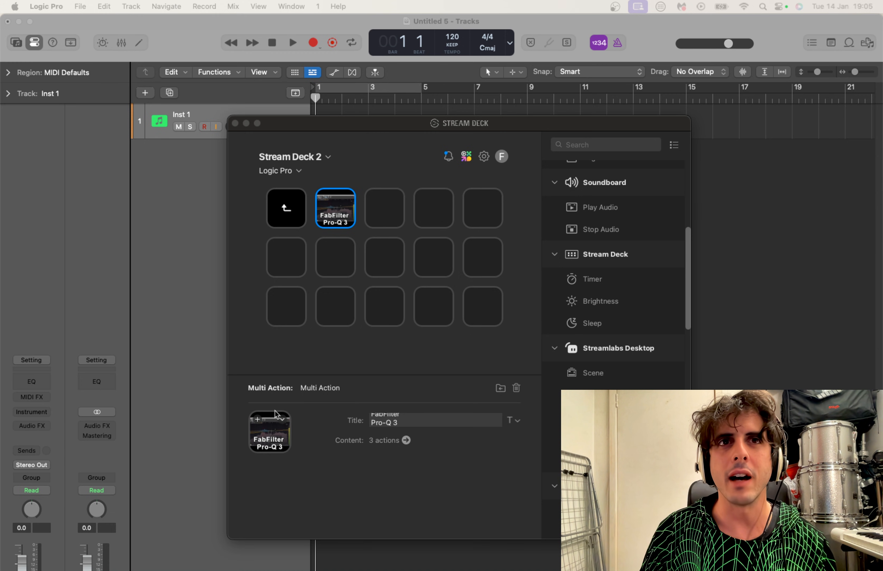
pyautogui.moveTo(319, 352)
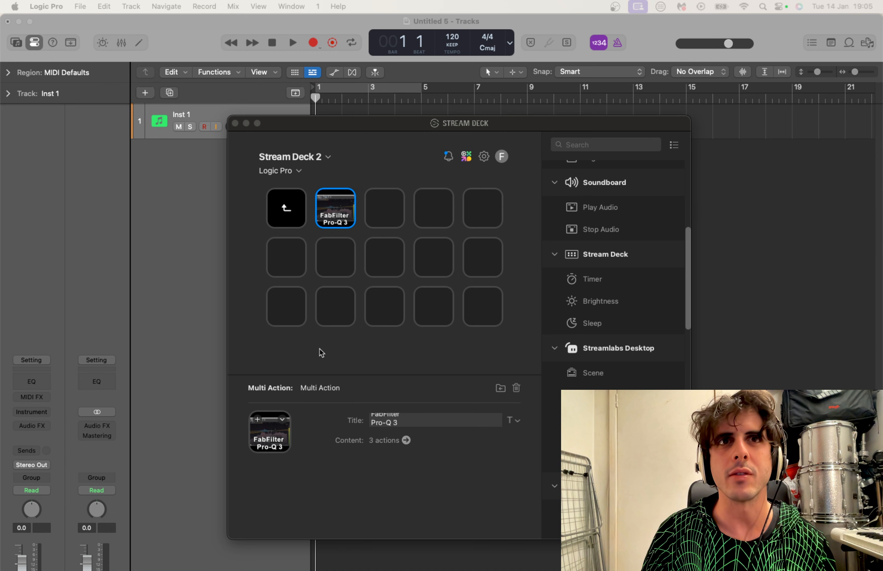
pyautogui.moveTo(283, 463)
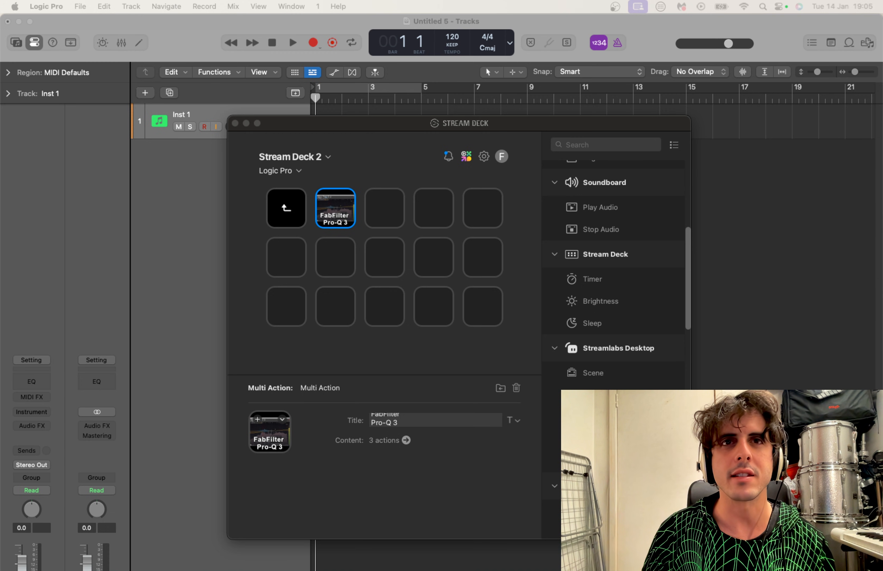
# - Close the editor and focus Logic Pro so the new key inserts Pro-Q 3 on Inst 1
pyautogui.click(232, 123)
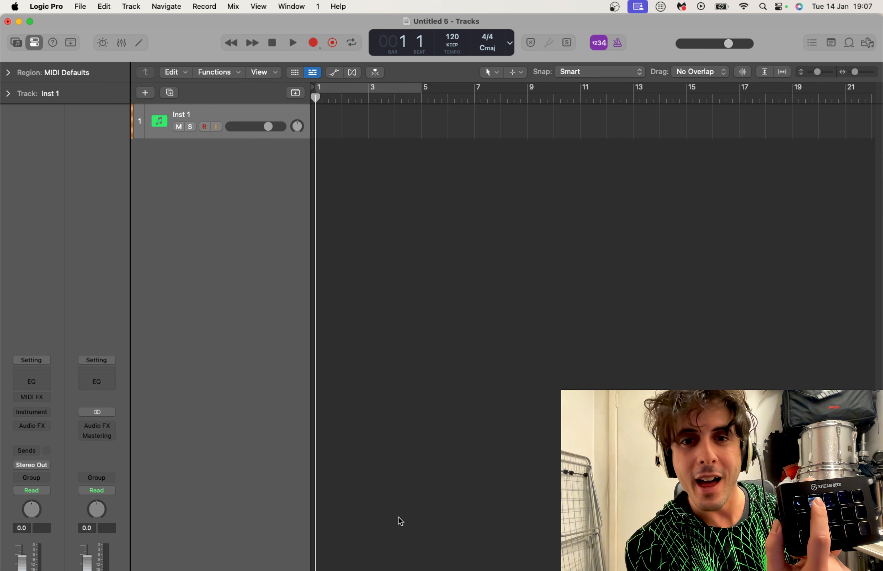
pyautogui.click(31, 411)
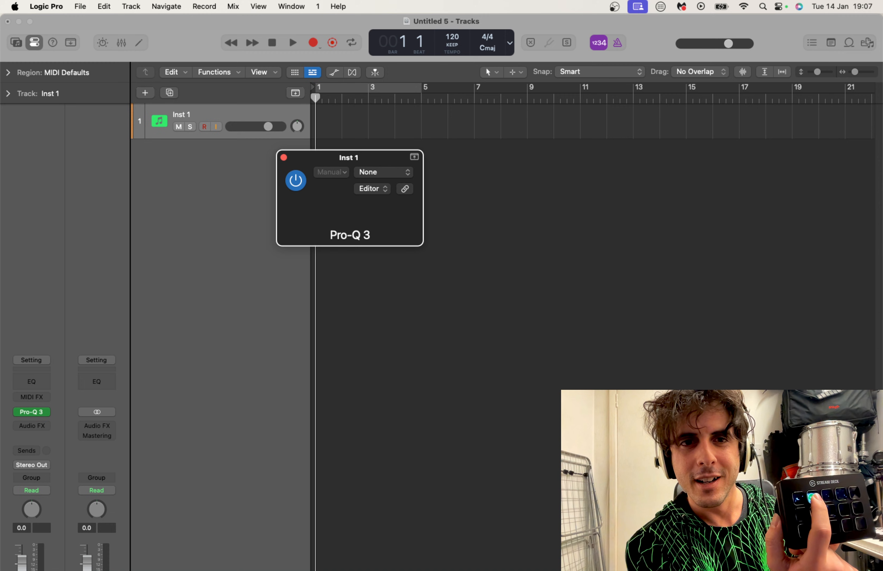